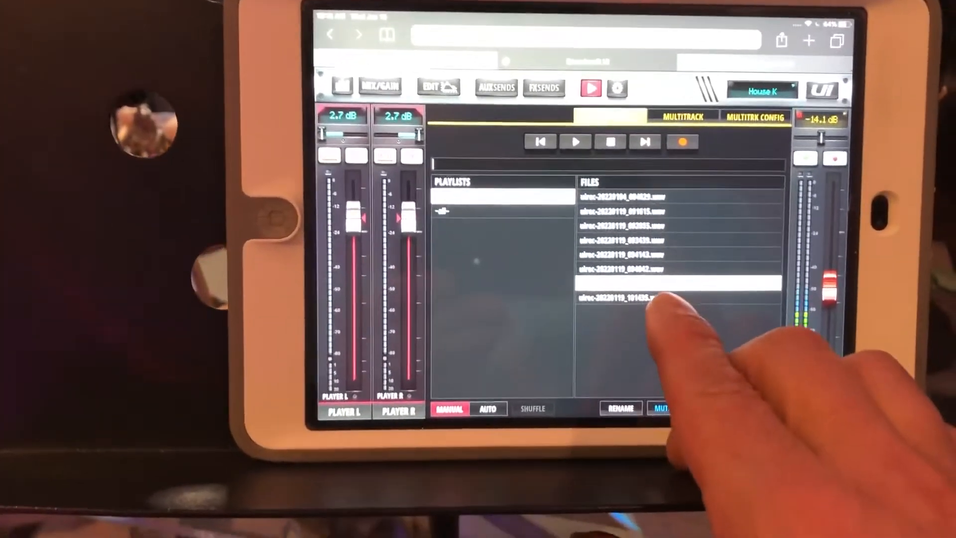
# Select the newest uirec .wav recording in the Media Player's Files list.
pyautogui.click(619, 279)
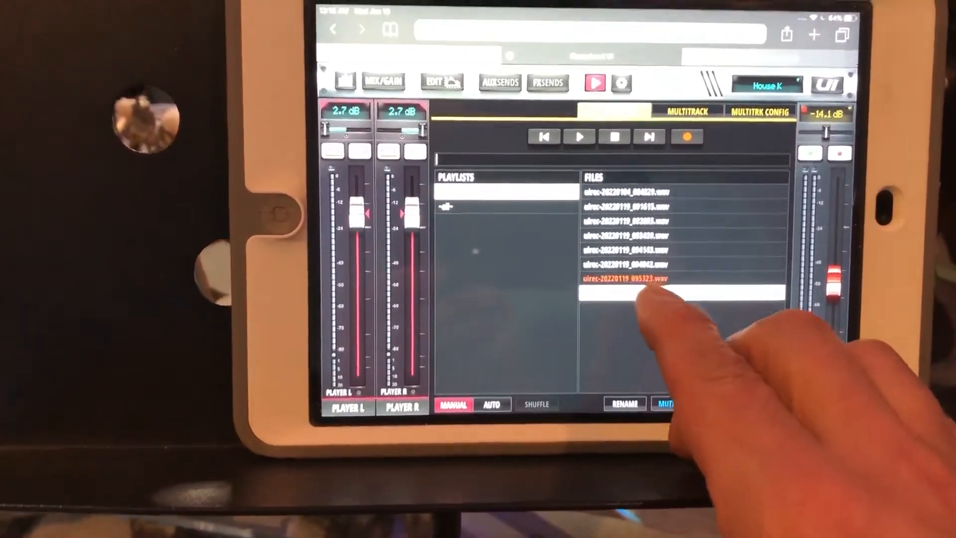